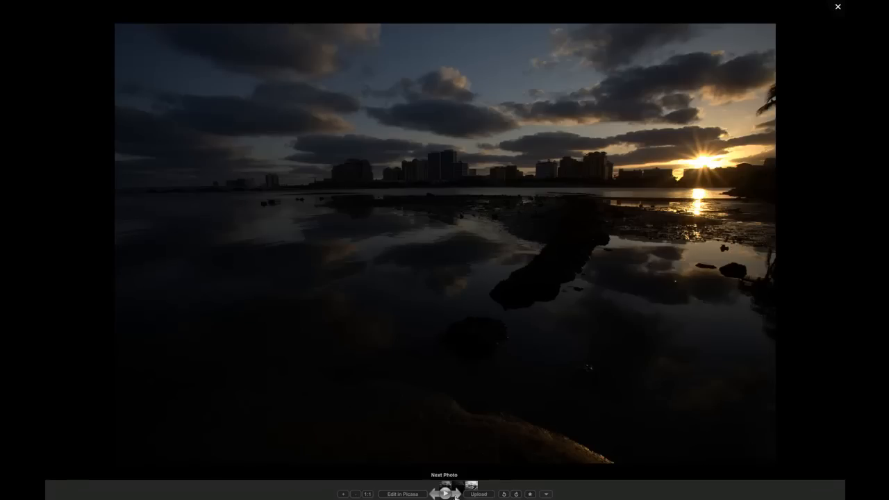
# Page through the dark, darker and bright CR2 exposures with Next Photo
pyautogui.click(445, 491)
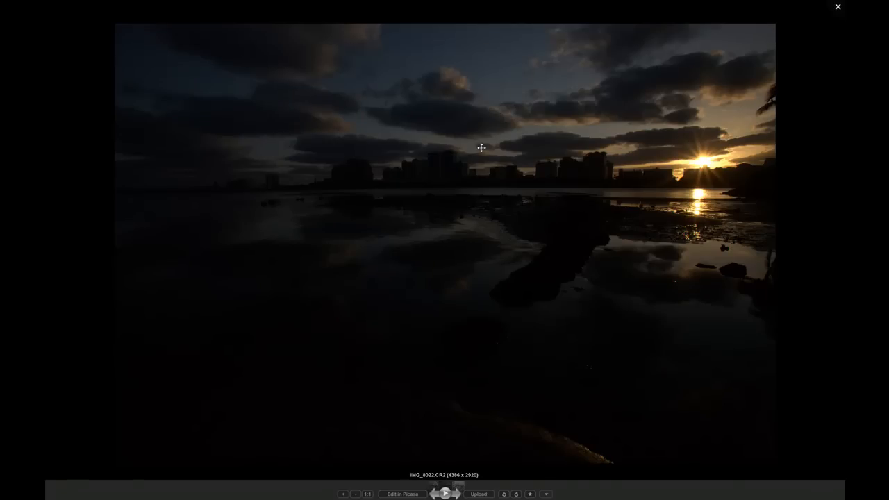
pyautogui.moveTo(330, 118)
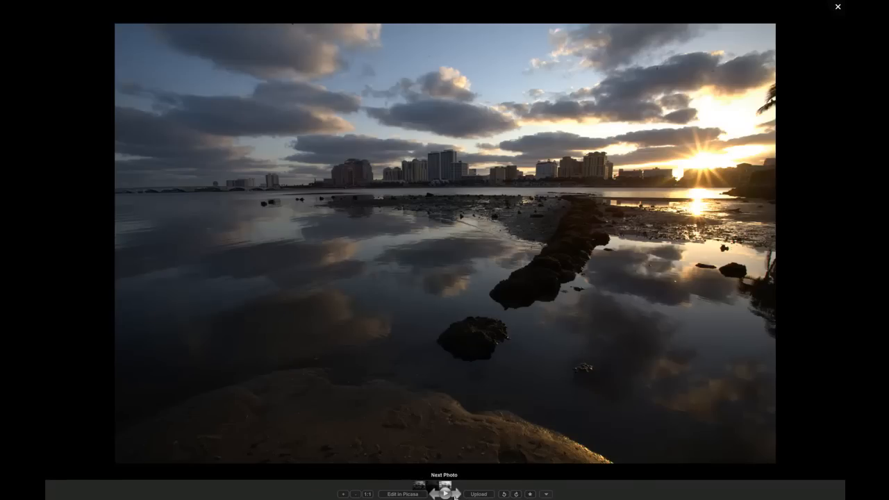
pyautogui.click(443, 492)
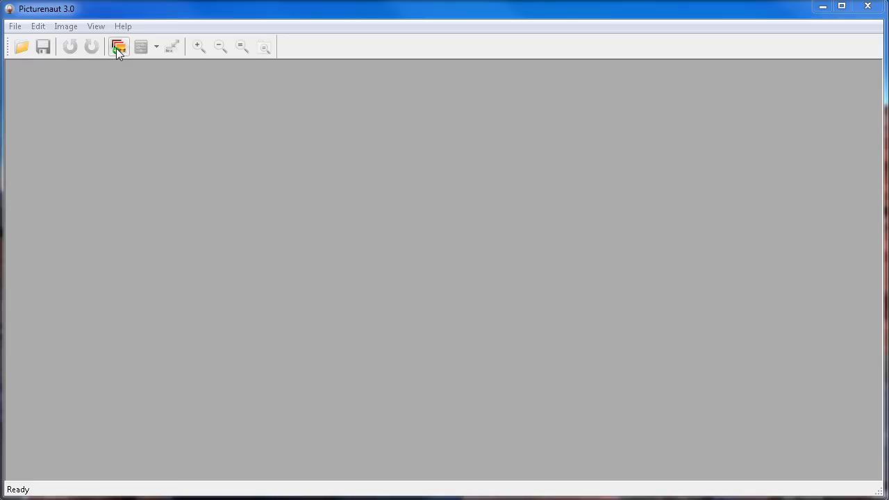
# Add IMG_8021, IMG_8022 and IMG_8023.CR2 from the RAW folder as HDRI inputs and confirm
pyautogui.click(118, 46)
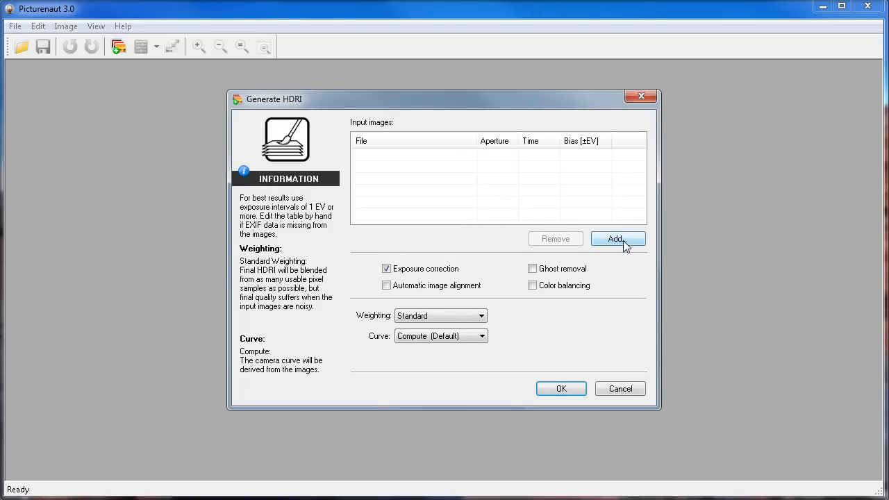
pyautogui.click(616, 239)
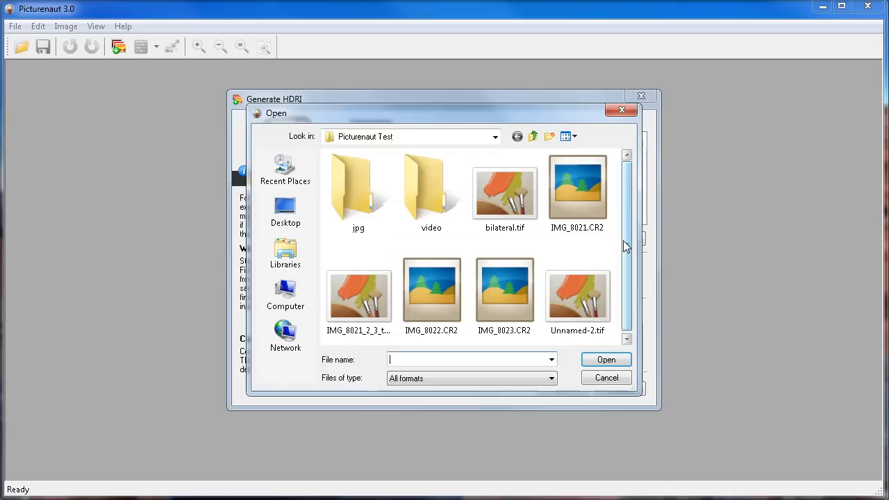
pyautogui.moveTo(285, 209)
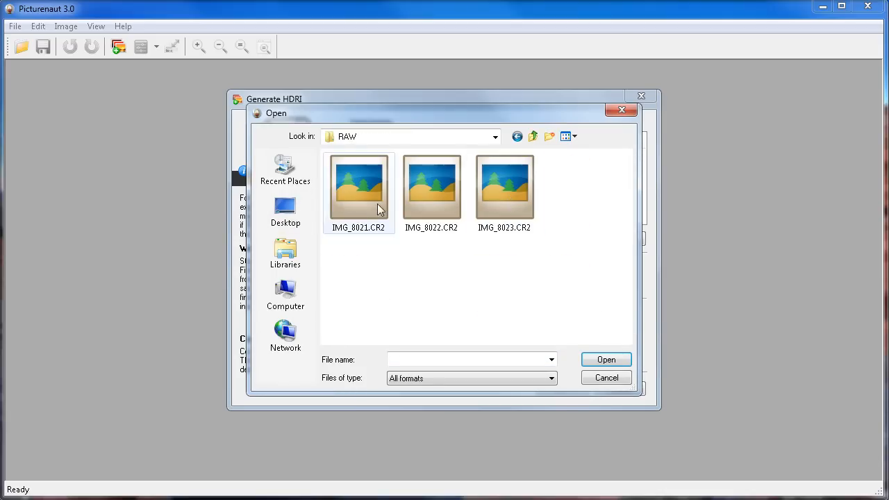
pyautogui.click(358, 186)
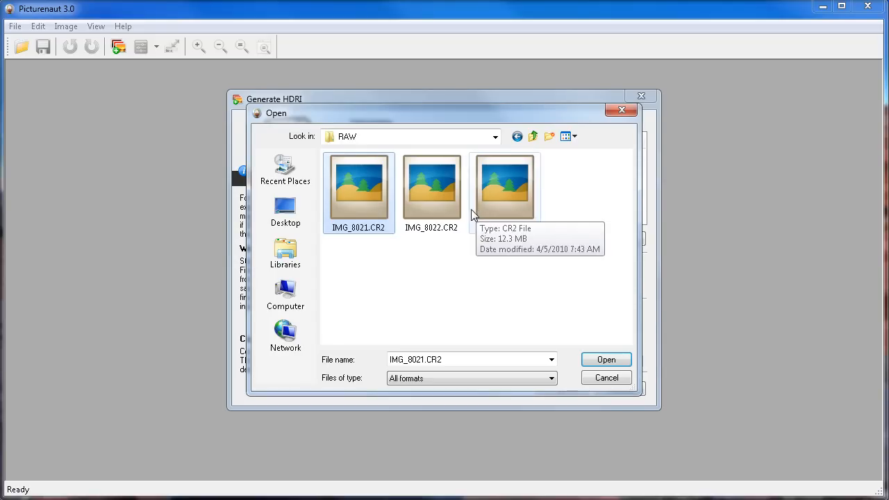
pyautogui.click(431, 186)
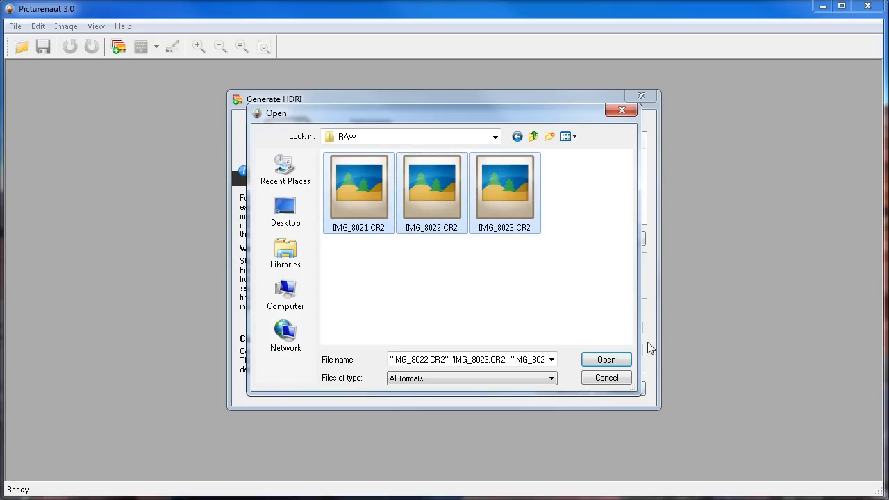
pyautogui.click(605, 359)
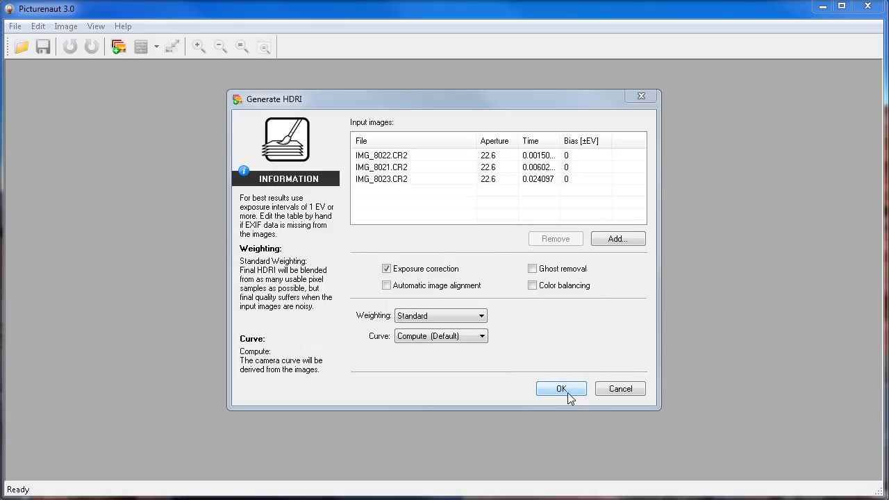
pyautogui.click(561, 389)
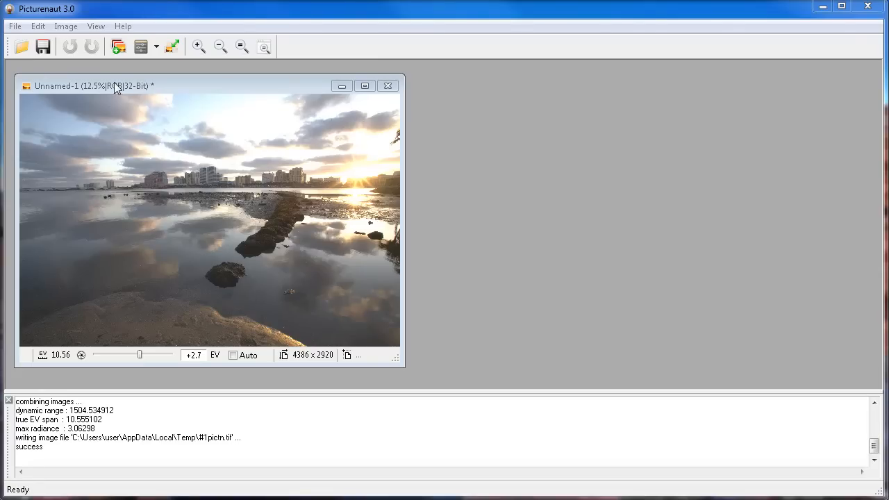
pyautogui.moveTo(116, 89)
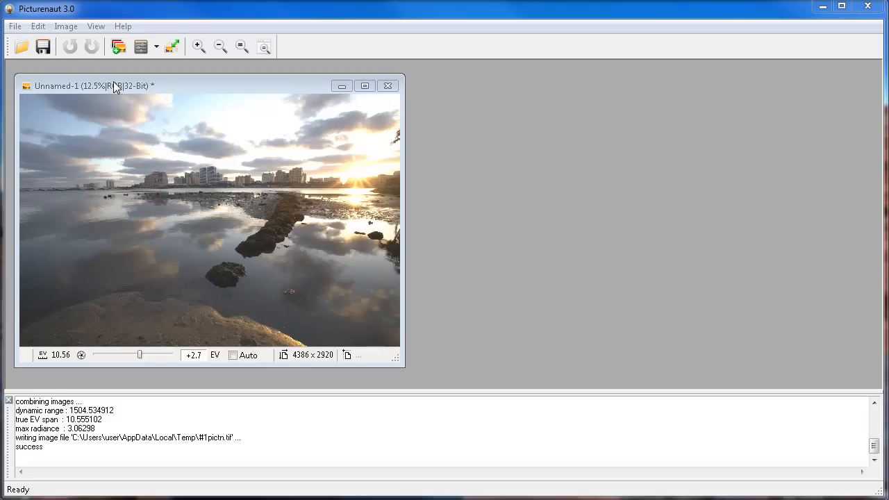
pyautogui.moveTo(388, 85)
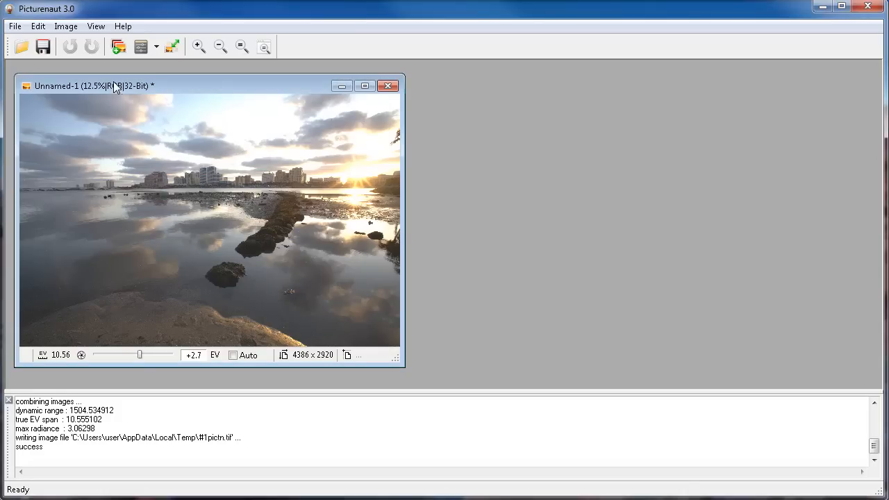
pyautogui.moveTo(221, 202)
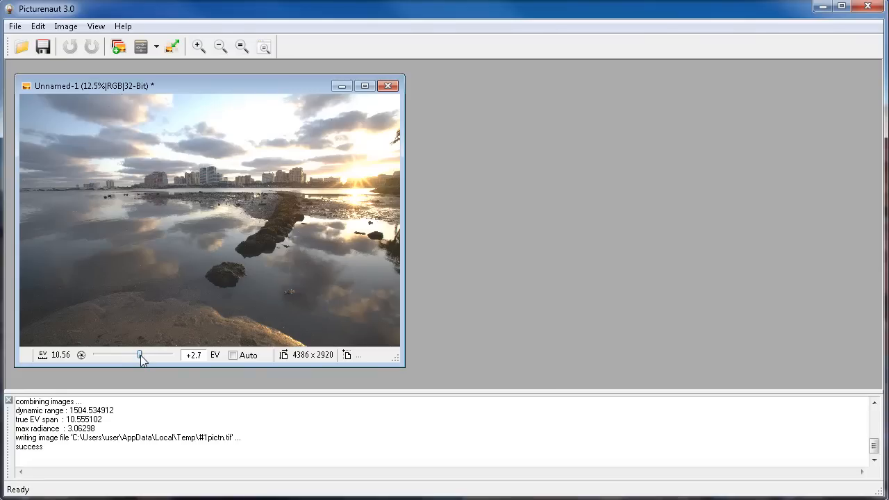
# Sweep the HDR preview exposure slider back and forth, settling at +0.4 EV
pyautogui.moveTo(141, 355); pyautogui.dragTo(139, 355)
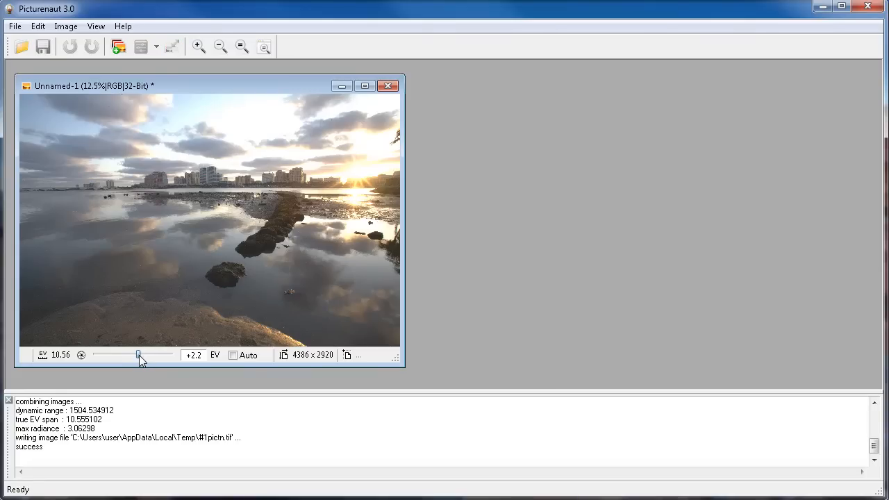
pyautogui.moveTo(138, 354); pyautogui.dragTo(128, 354)
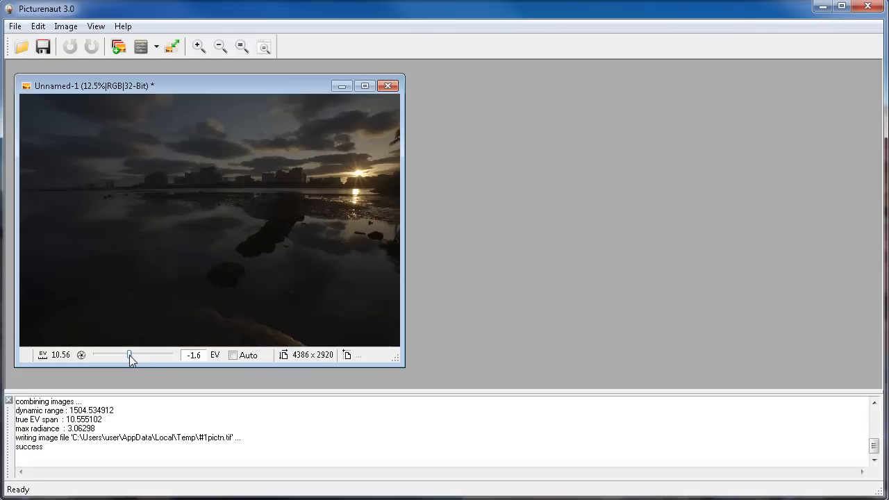
pyautogui.moveTo(129, 354); pyautogui.dragTo(135, 355)
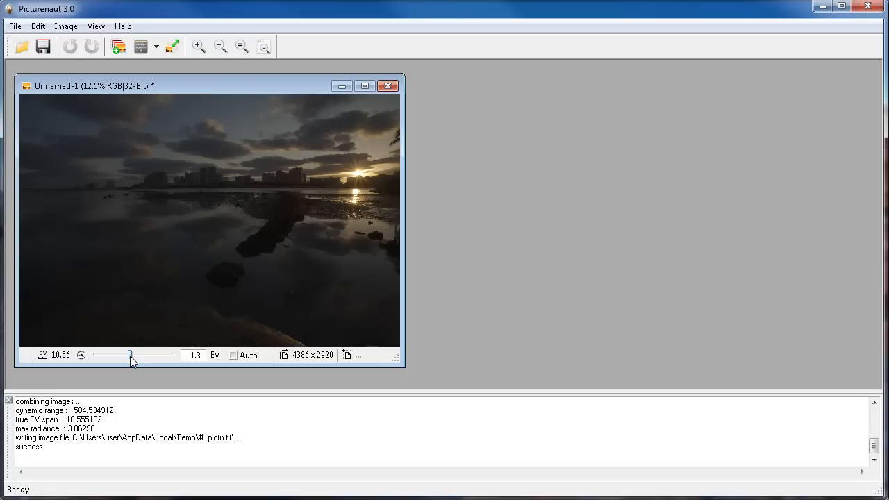
pyautogui.moveTo(131, 355); pyautogui.dragTo(133, 355)
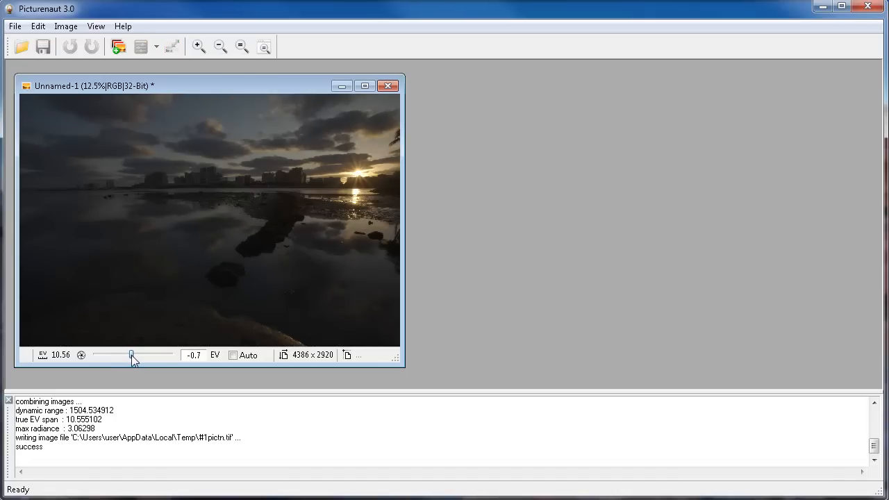
pyautogui.moveTo(132, 354); pyautogui.dragTo(135, 355)
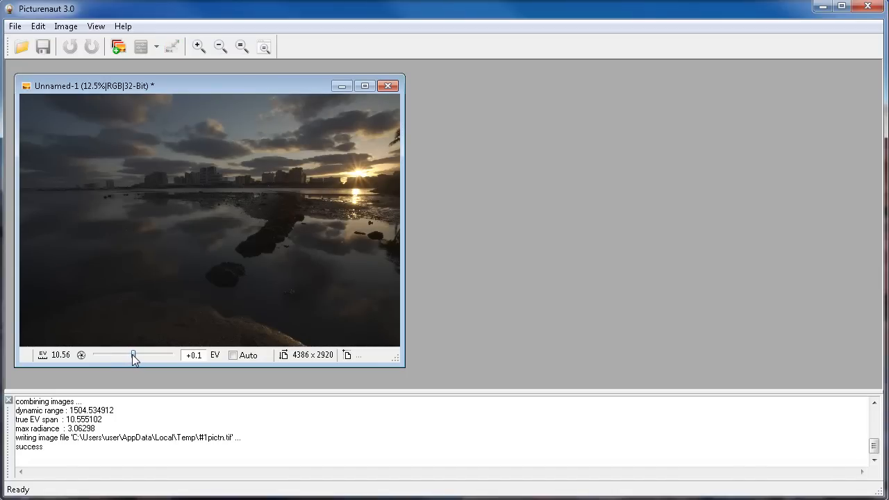
pyautogui.moveTo(133, 355); pyautogui.dragTo(146, 355)
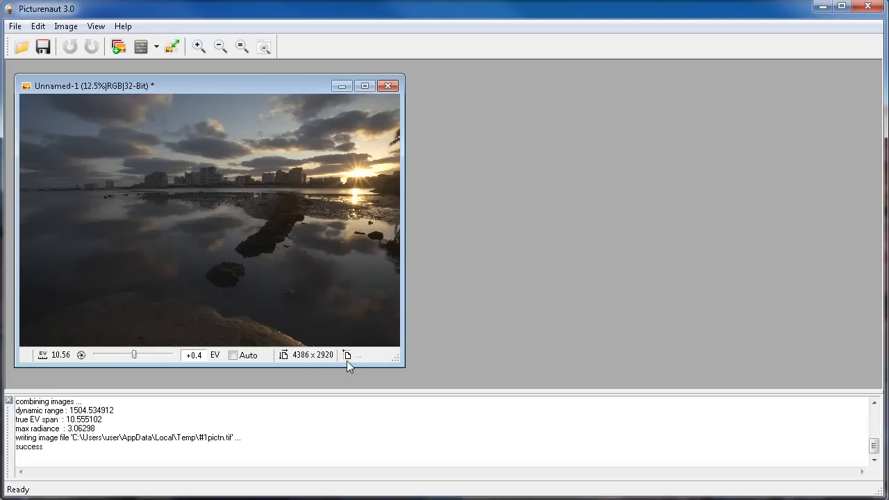
pyautogui.moveTo(329, 360)
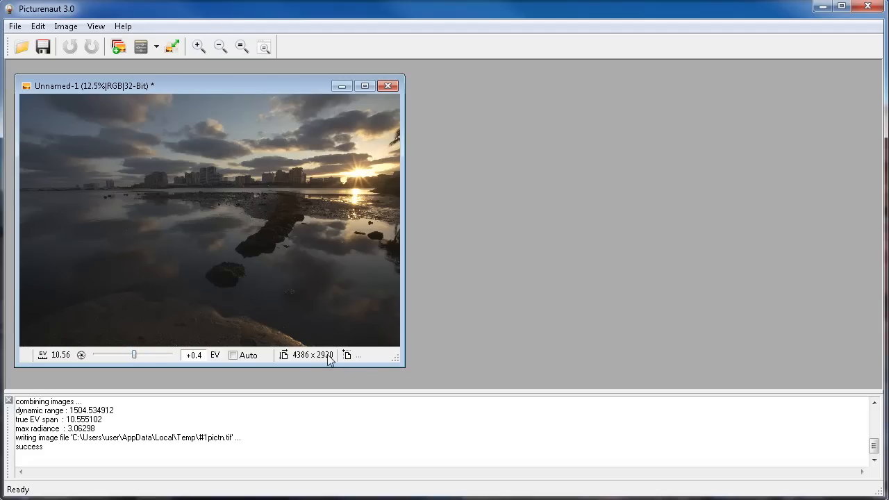
pyautogui.moveTo(141, 46)
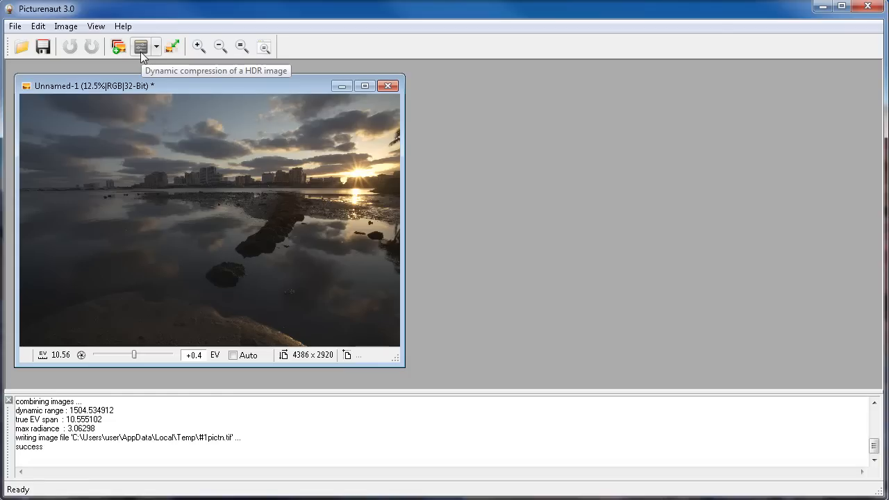
# Tone-map with Bilateral, trying contrast 0.14, then apply defaults (contrast 0.10, saturation 0.60)
pyautogui.click(66, 26)
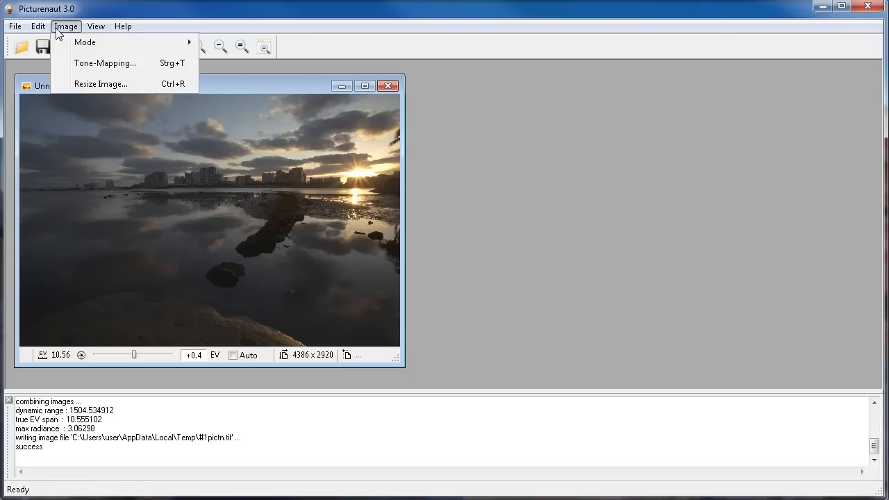
pyautogui.click(66, 25)
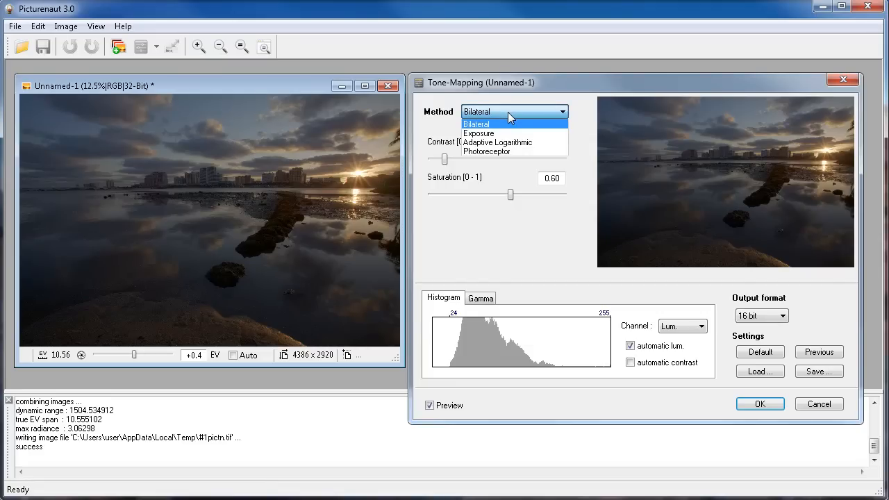
pyautogui.moveTo(498, 132)
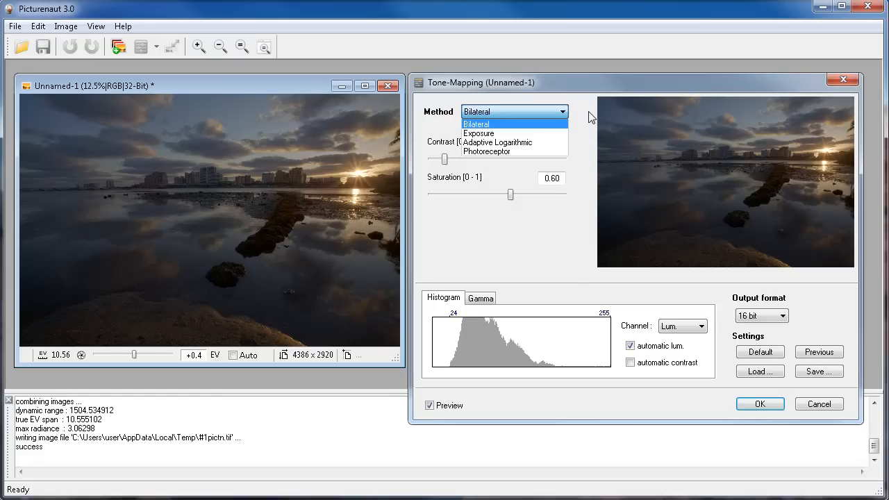
pyautogui.moveTo(498, 129)
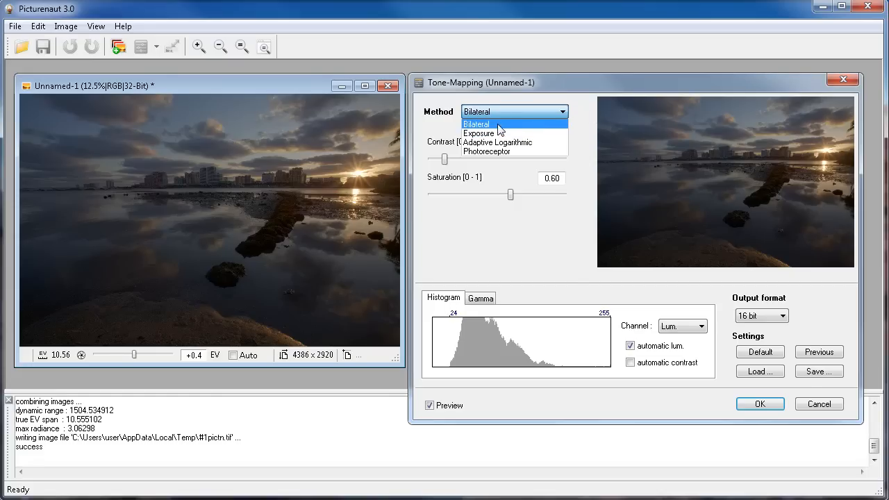
pyautogui.click(477, 124)
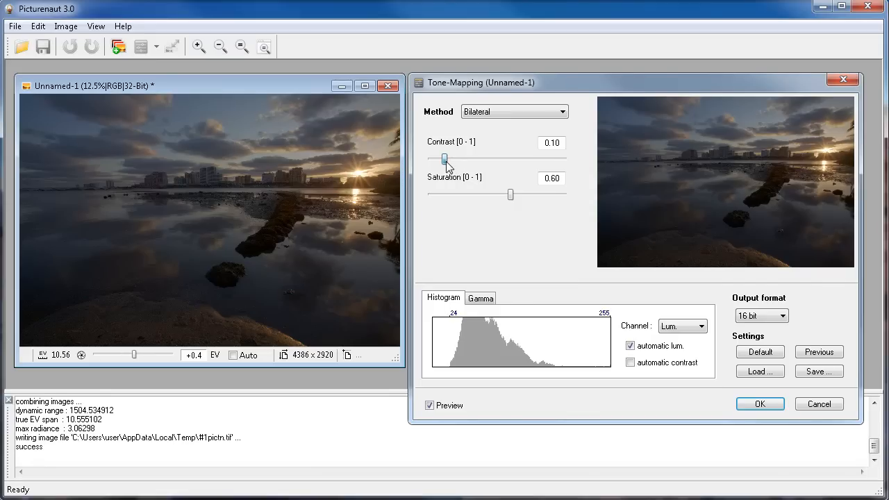
pyautogui.moveTo(444, 160); pyautogui.dragTo(450, 160)
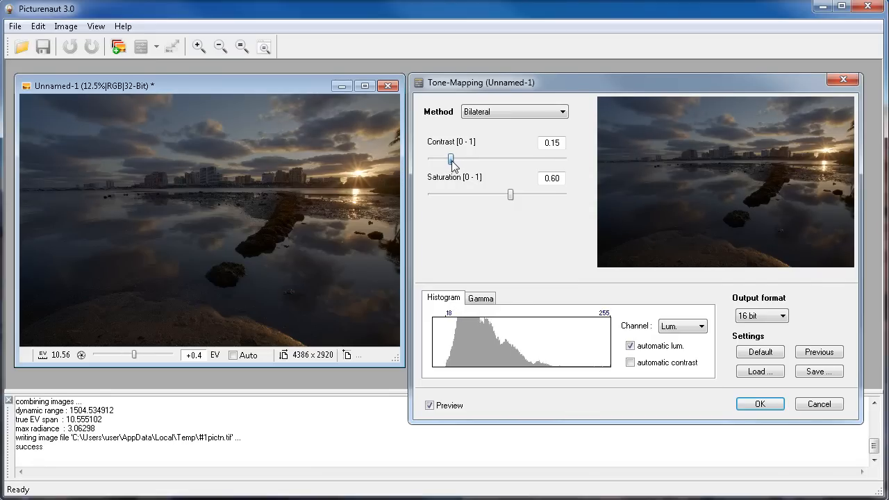
pyautogui.moveTo(450, 159); pyautogui.dragTo(448, 159)
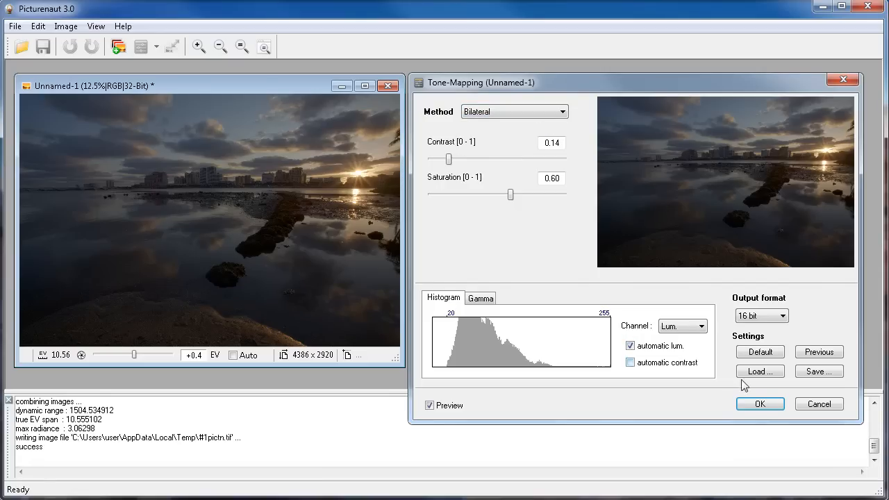
pyautogui.click(759, 351)
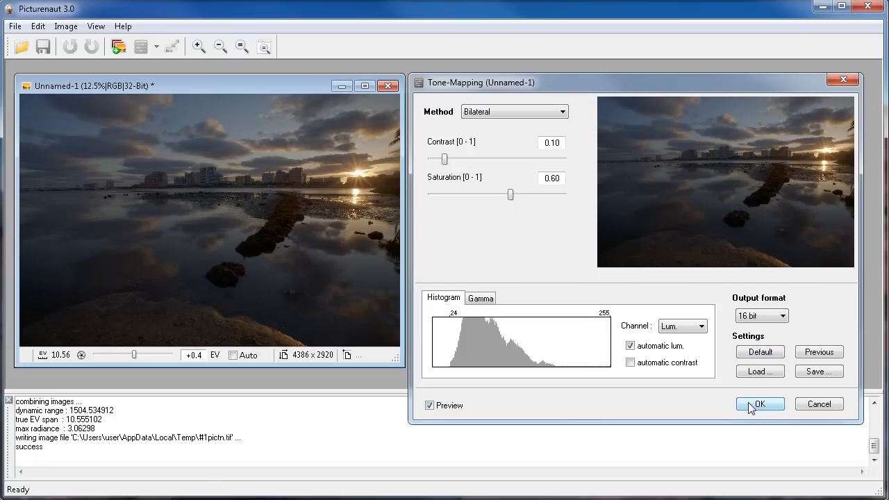
pyautogui.click(759, 403)
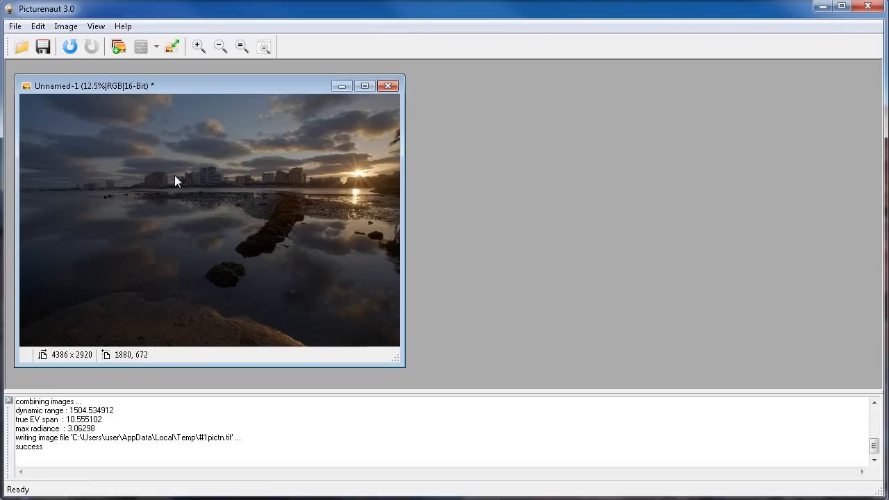
pyautogui.moveTo(264, 247)
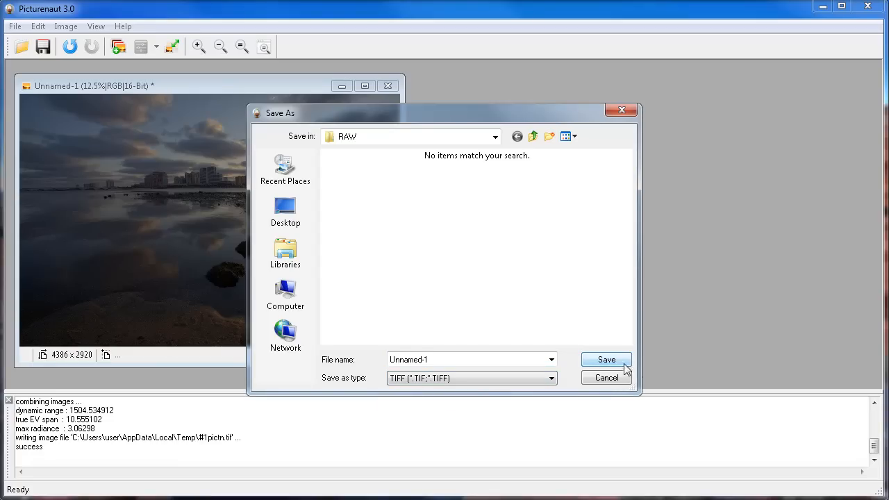
# Save the tone-mapped image as Unnamed-1.tif in the RAW folder
pyautogui.click(605, 359)
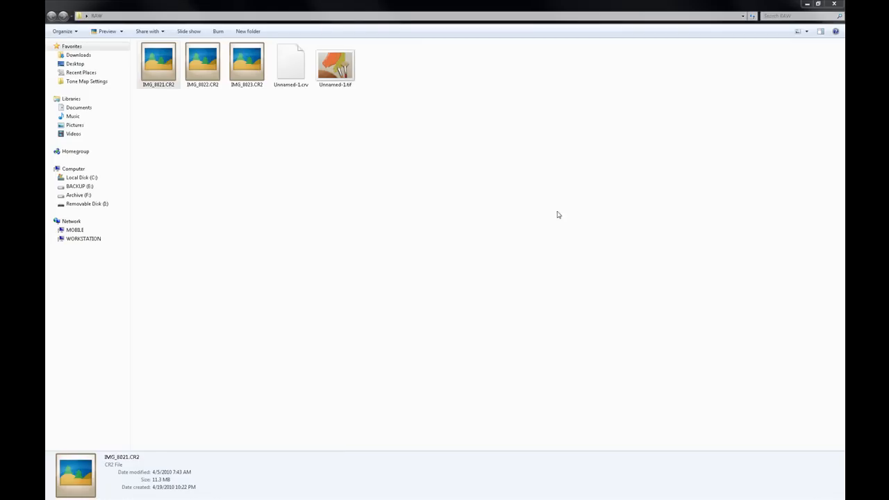
# Open the first CR2 exposure from the RAW folder in the photo viewer
pyautogui.click(159, 62)
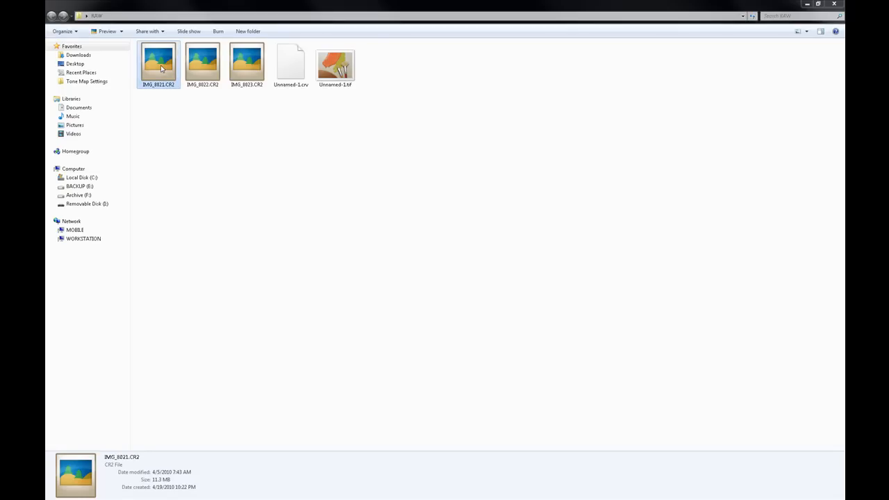
pyautogui.doubleClick(158, 63)
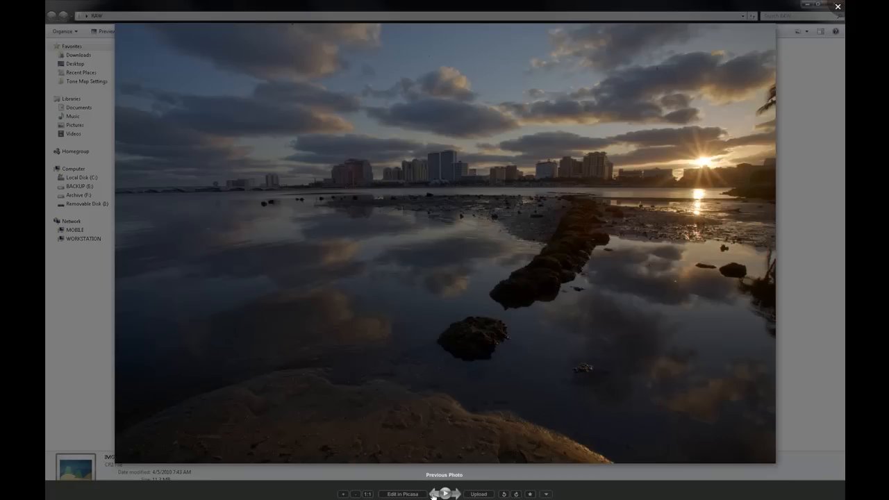
# Cycle back and forth through the three exposures, ending on bright IMG_8023.CR2
pyautogui.click(445, 493)
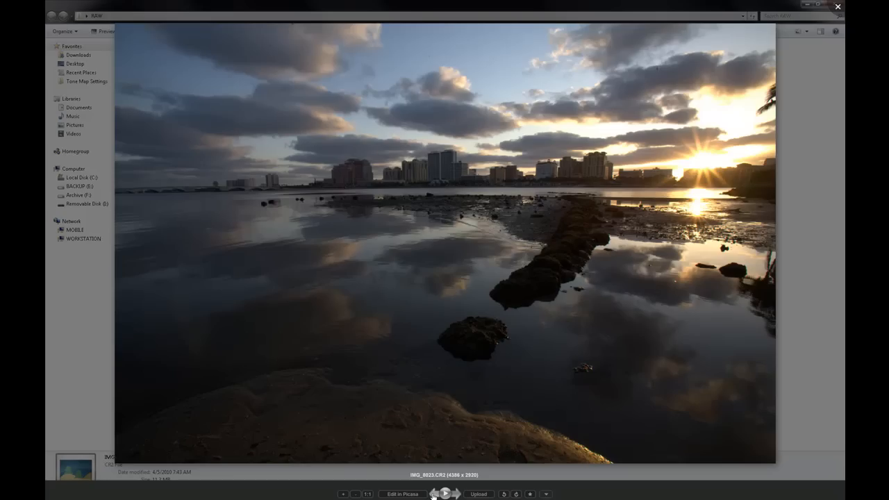
pyautogui.click(445, 493)
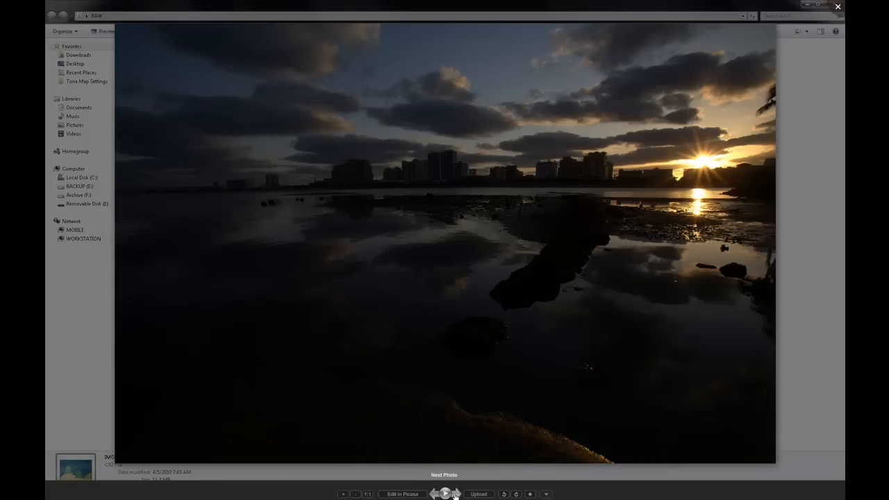
pyautogui.click(445, 493)
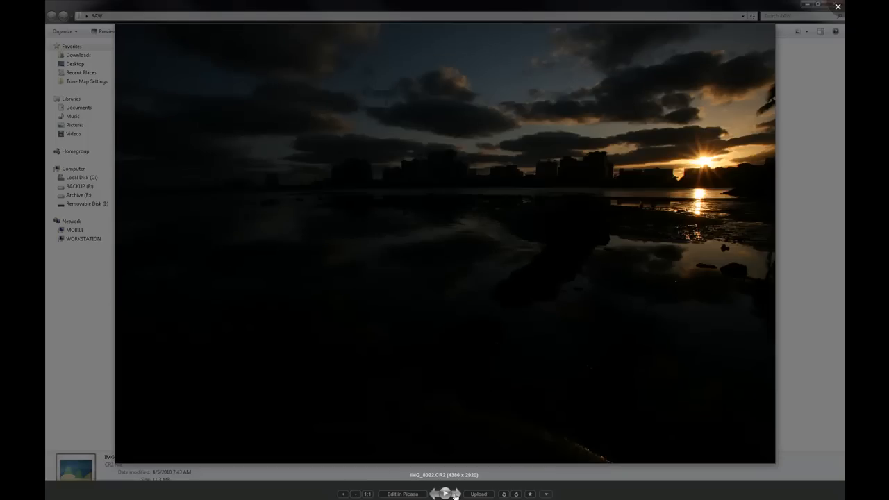
pyautogui.click(444, 493)
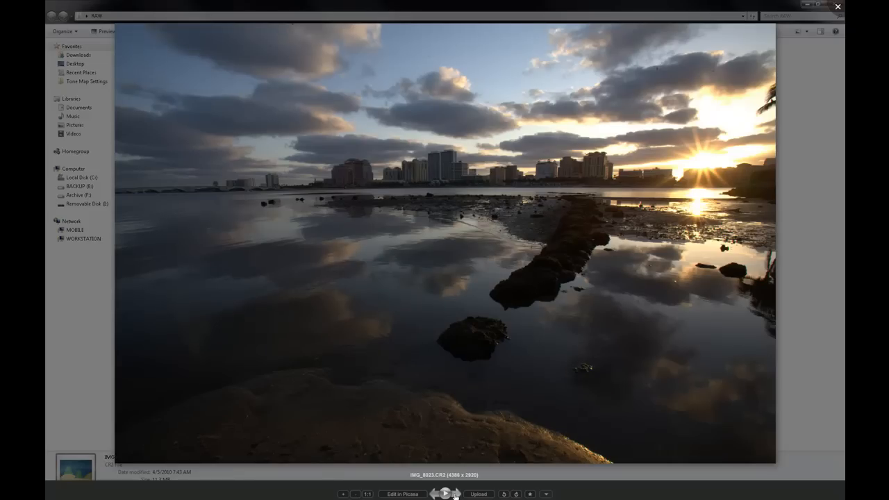